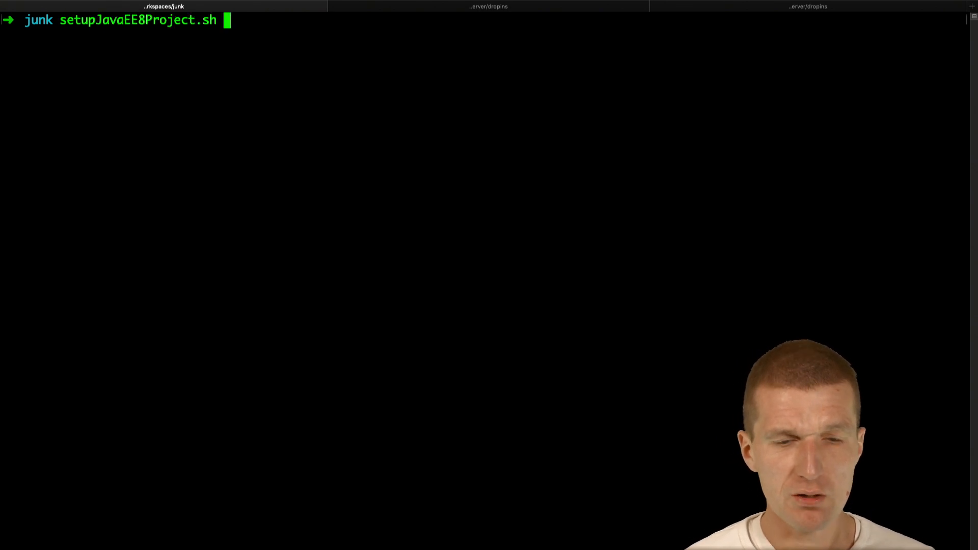
Generate the 'rock' Java EE 8 project and run wad.sh to deploy rock.war into Liberty's dropins
text(rock)
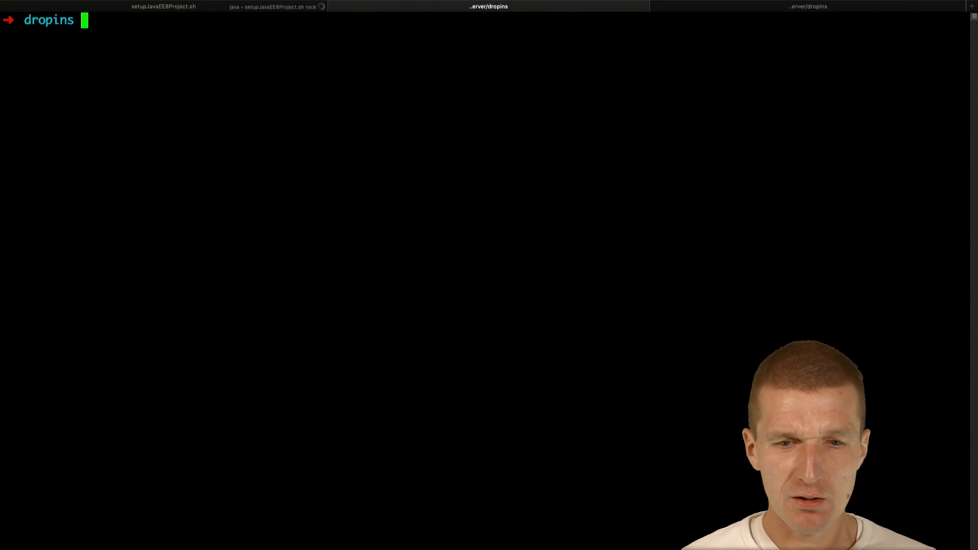
text(s)
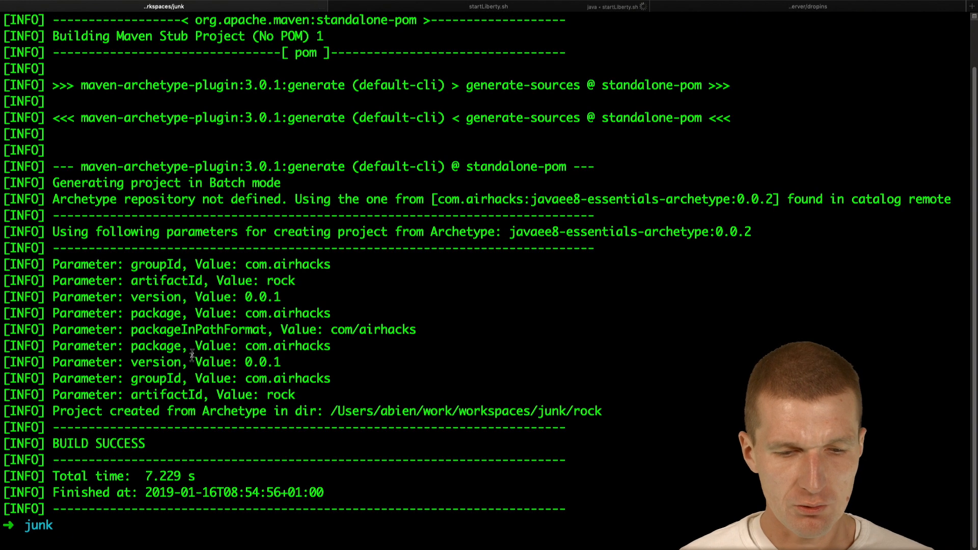
text(cd rock/)
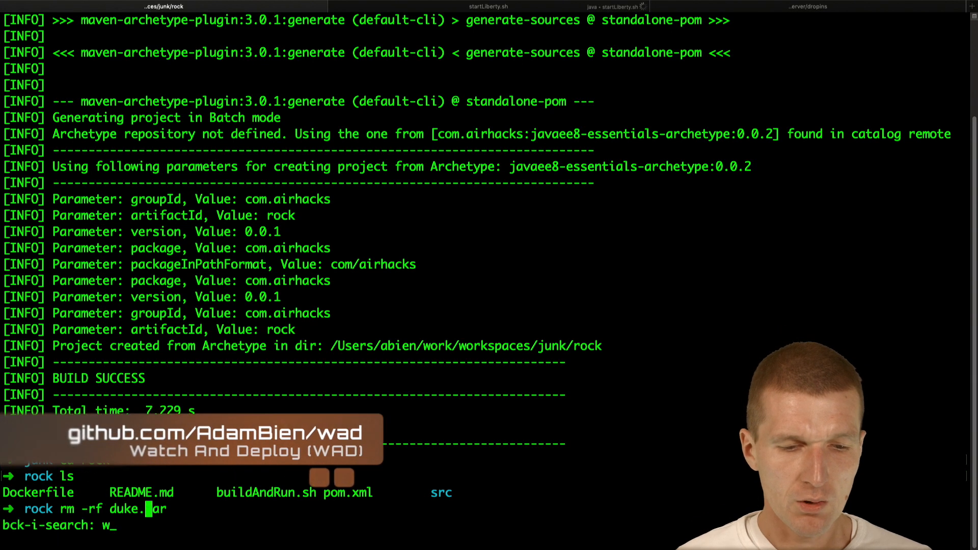
text(ad)
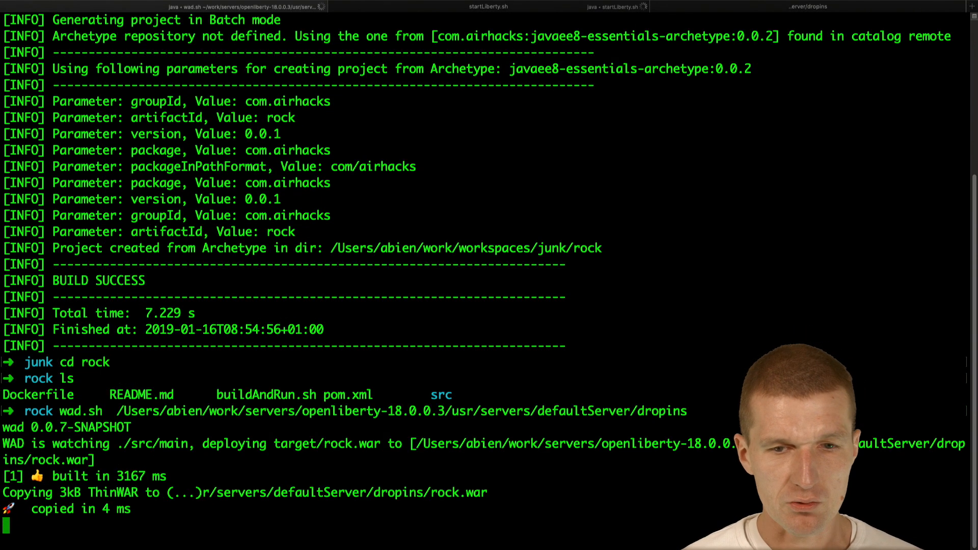
Open the 'junk' project group in NetBeans and expand the rock project
click(487, 6)
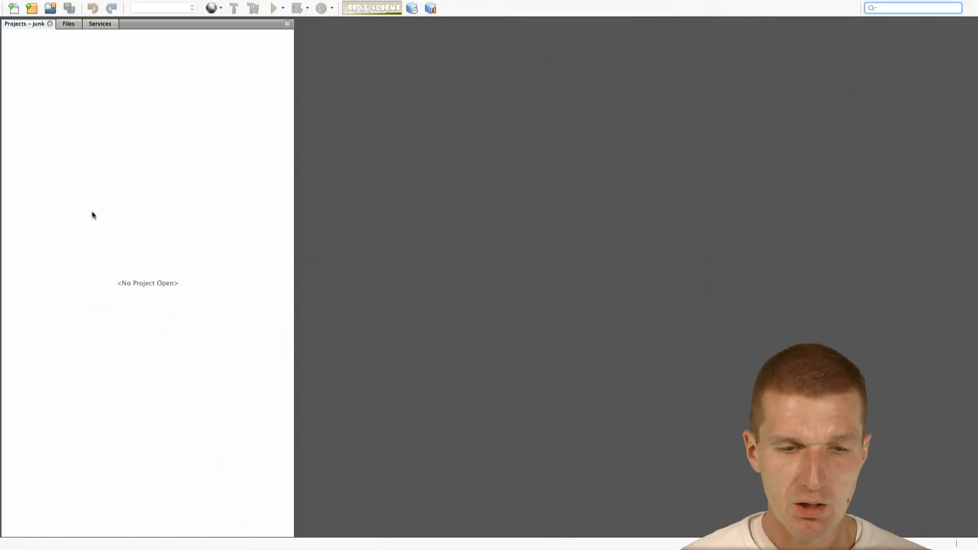
right_click(93, 216)
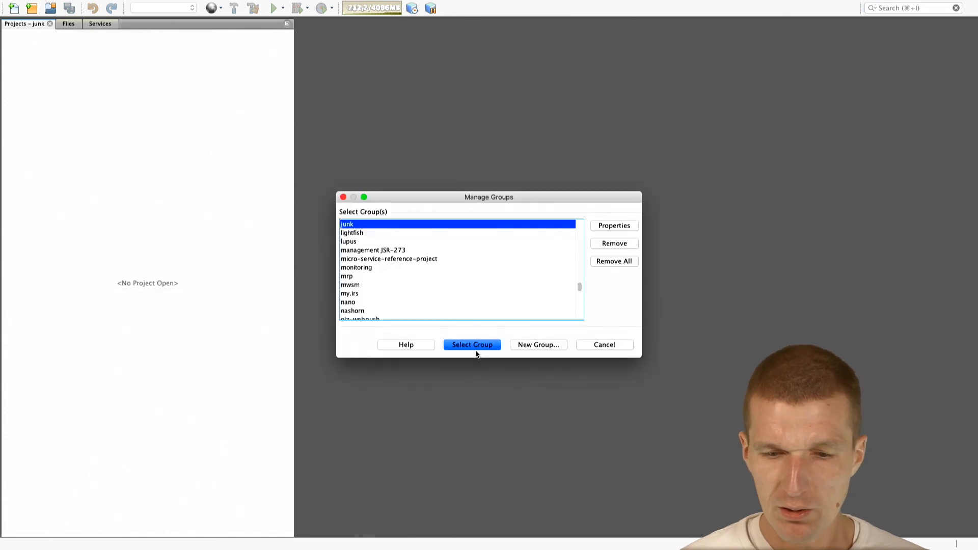
click(472, 344)
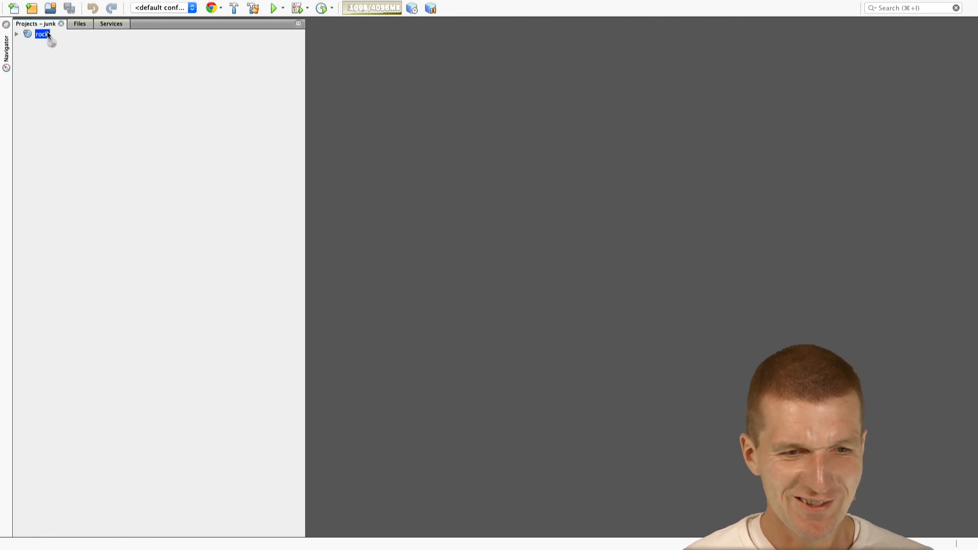
click(20, 36)
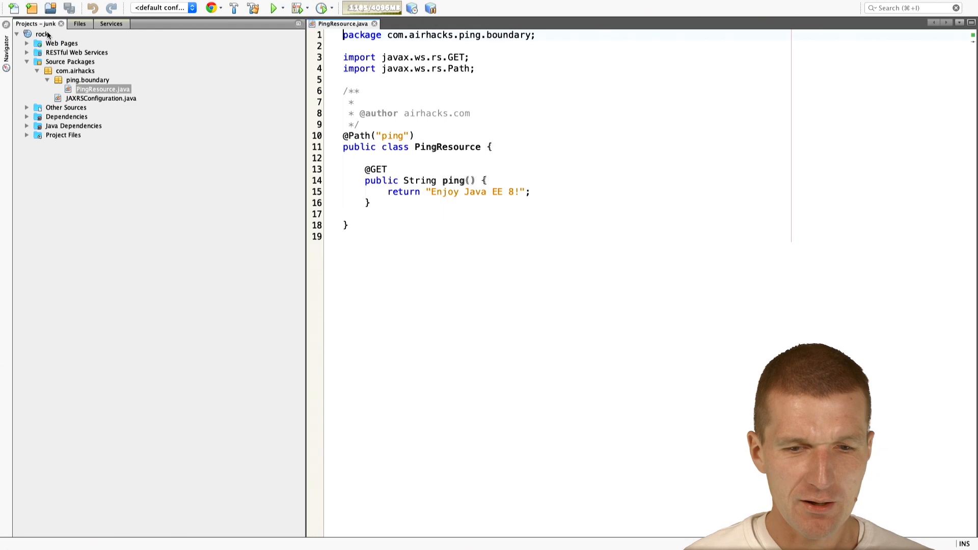
double_click(98, 98)
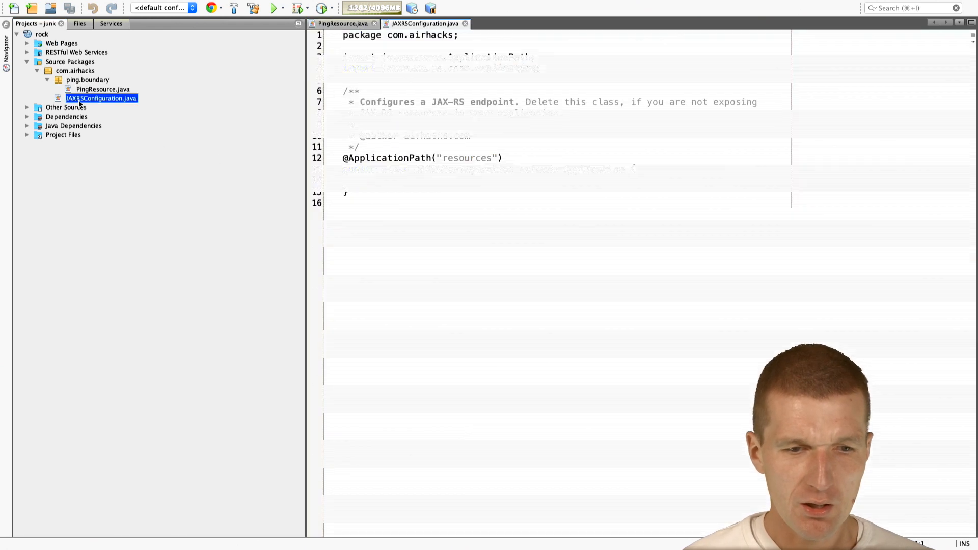
click(338, 23)
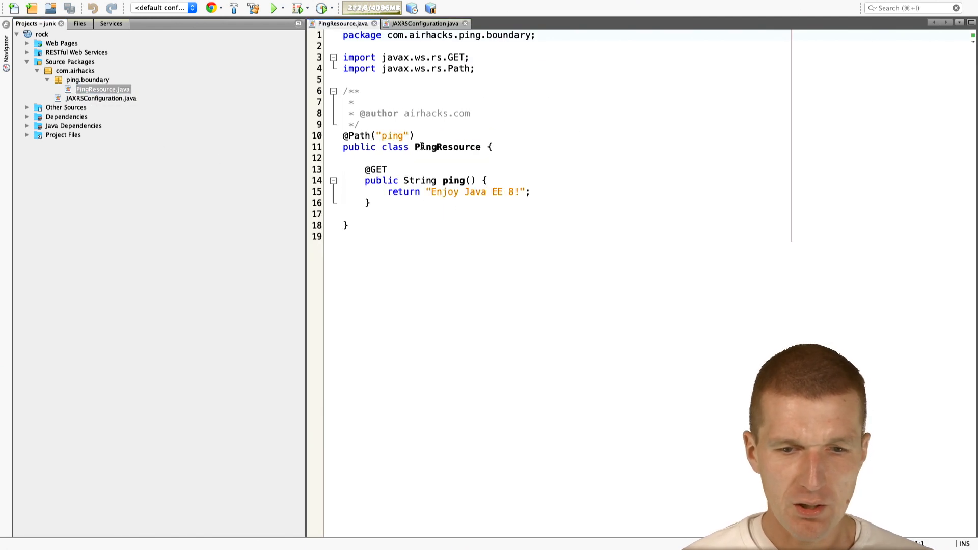
text(/)
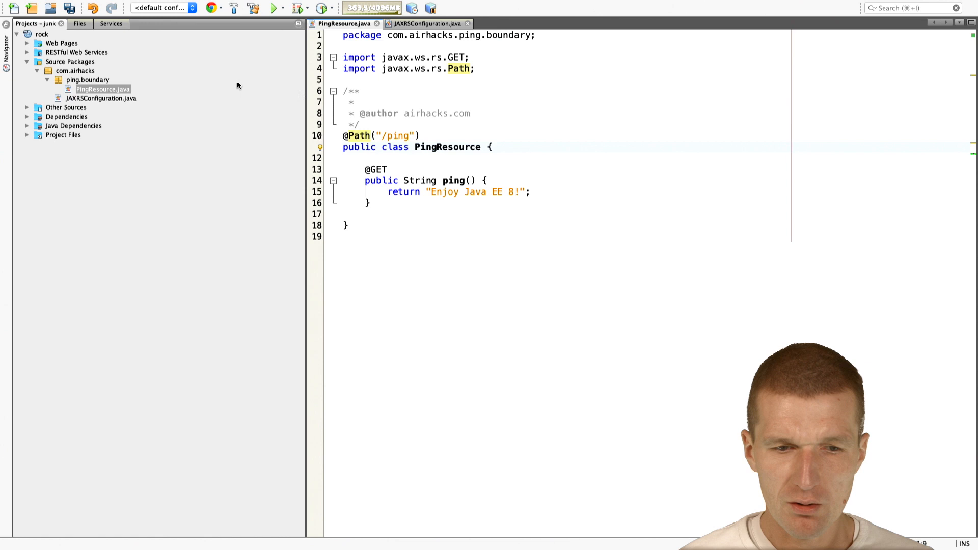
click(86, 80)
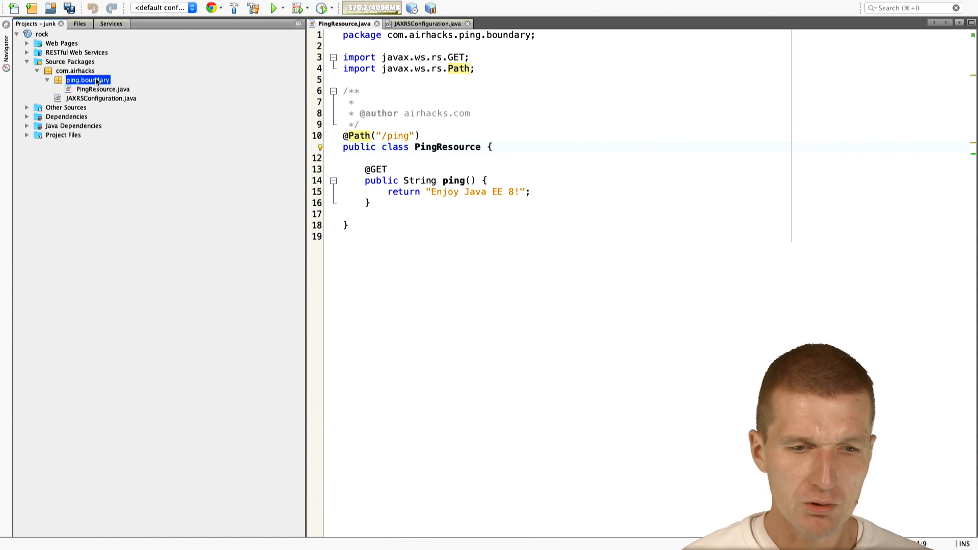
Create class Ping in com.airhacks.ping.entity with public String name and int age, plus a constructor
right_click(86, 80)
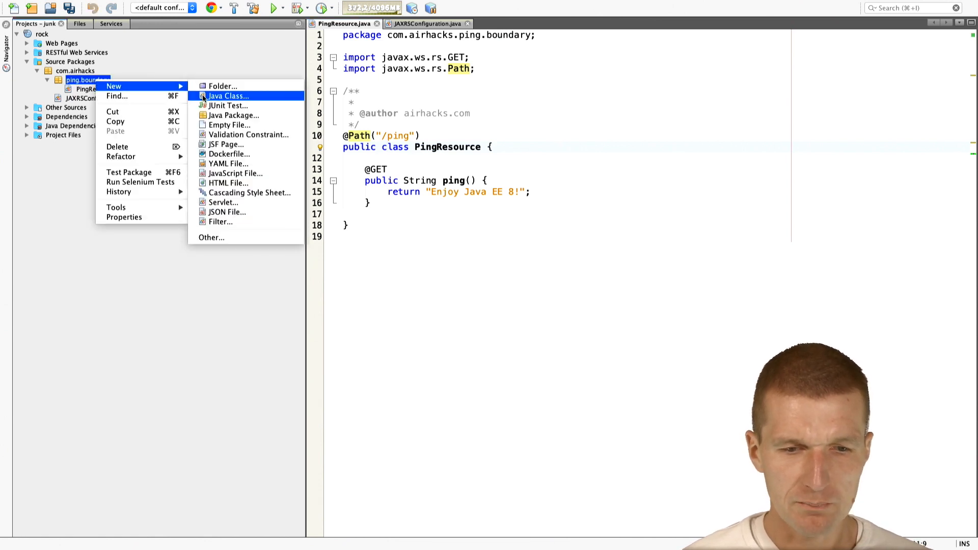
click(227, 96)
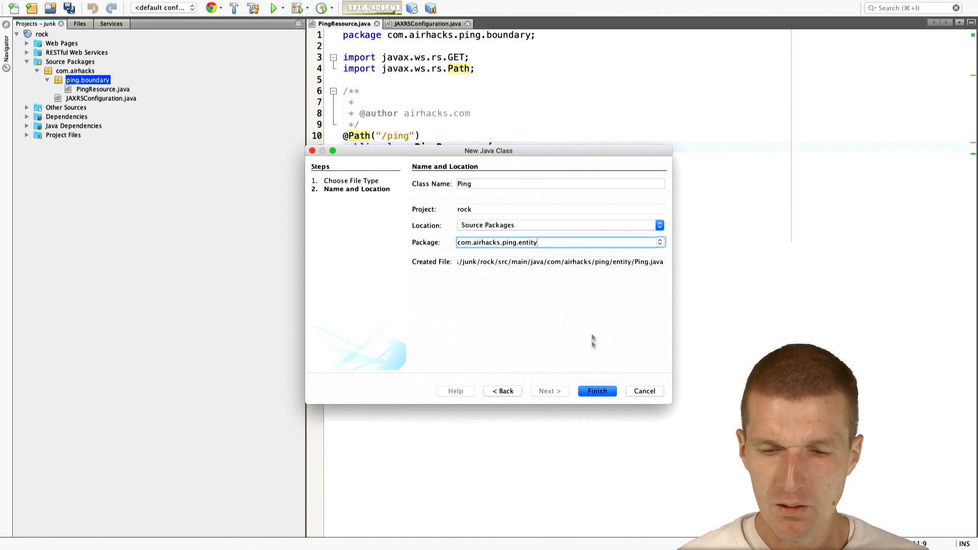
click(597, 392)
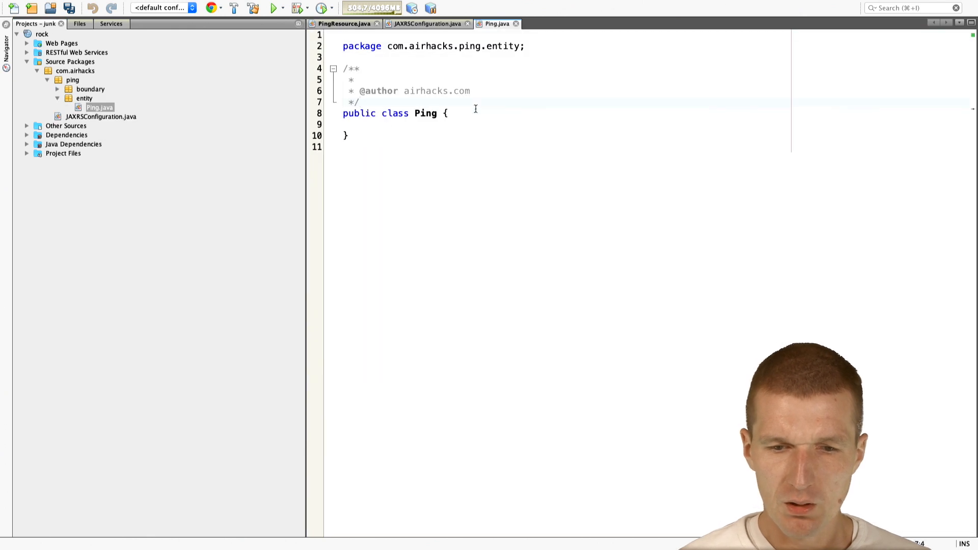
text(public)
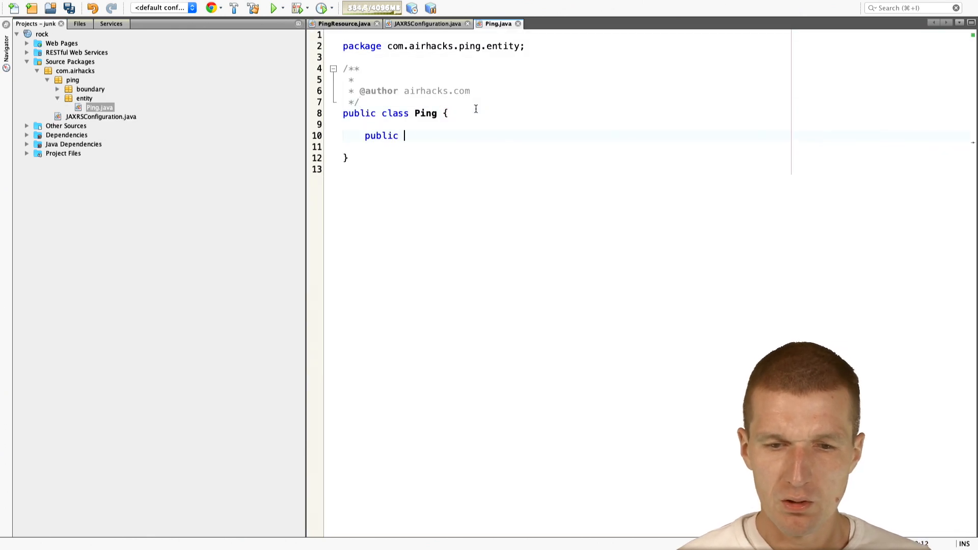
text(String name;)
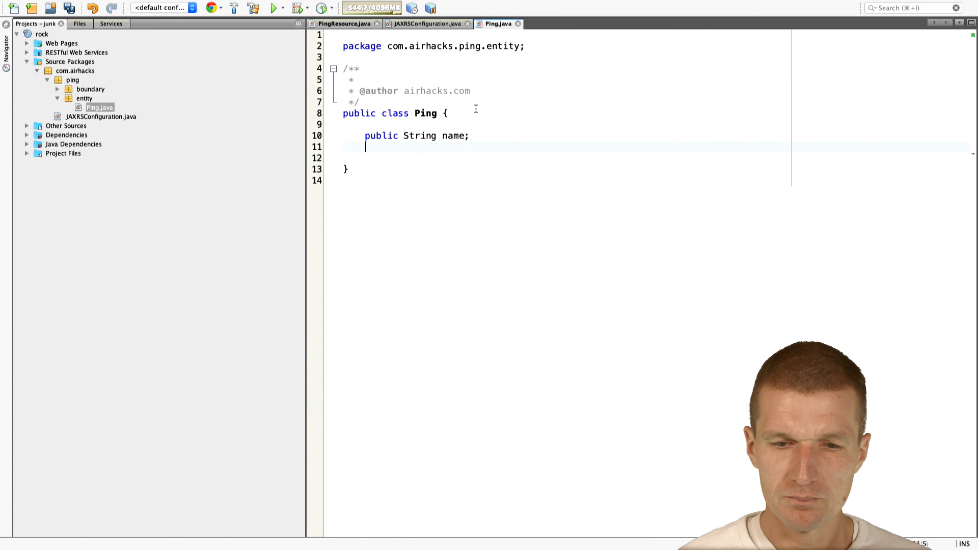
text(public int age;)
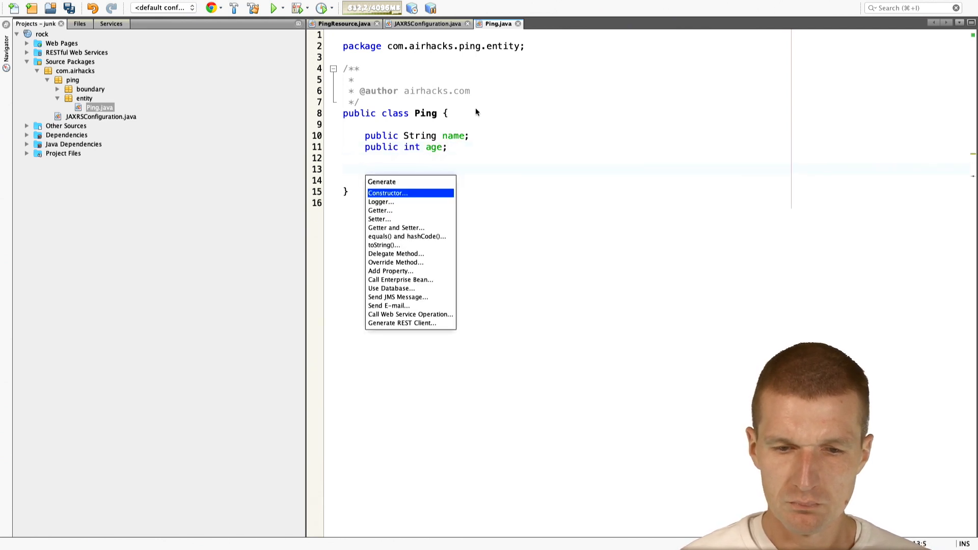
click(388, 193)
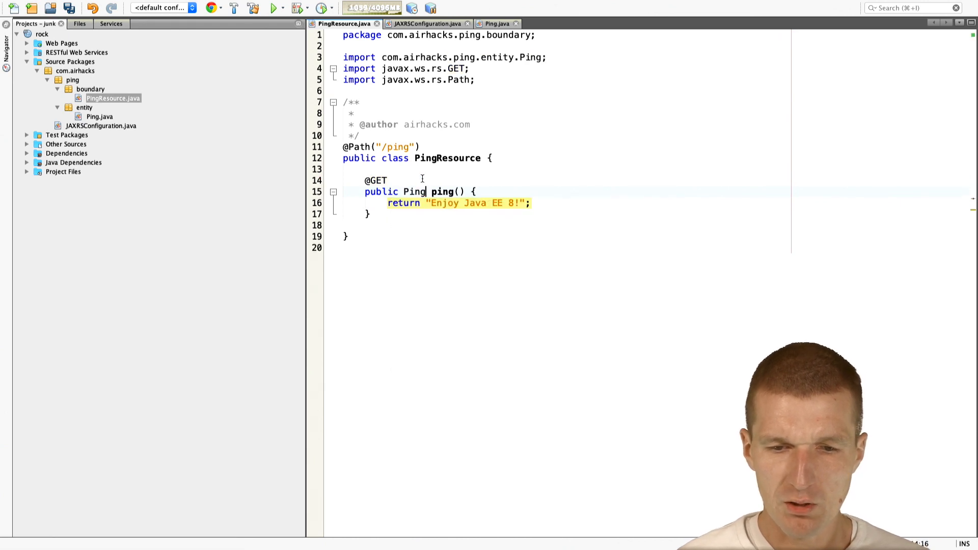
Make ping() return new Ping("Enjoy Java EE 8 + MicroProfile", 42)
text(new Ping)
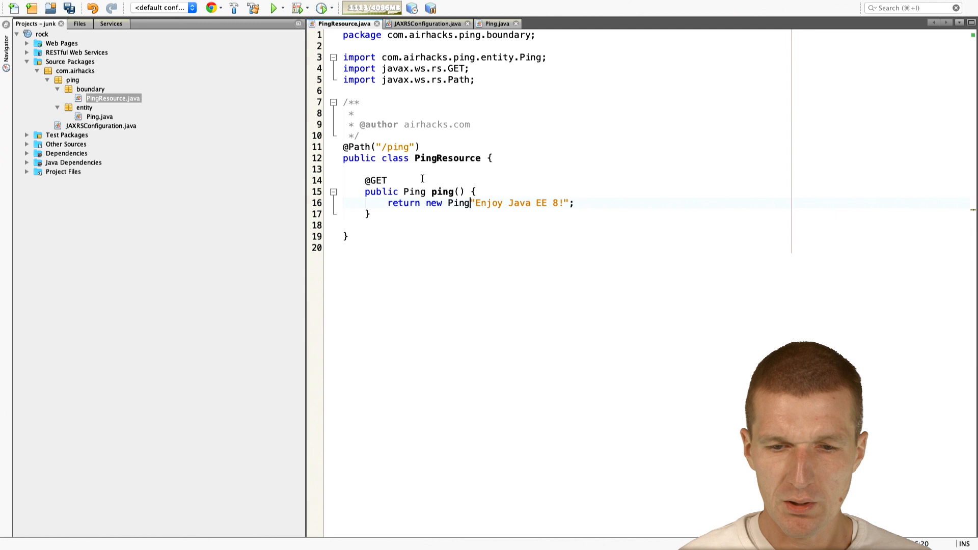
text(()
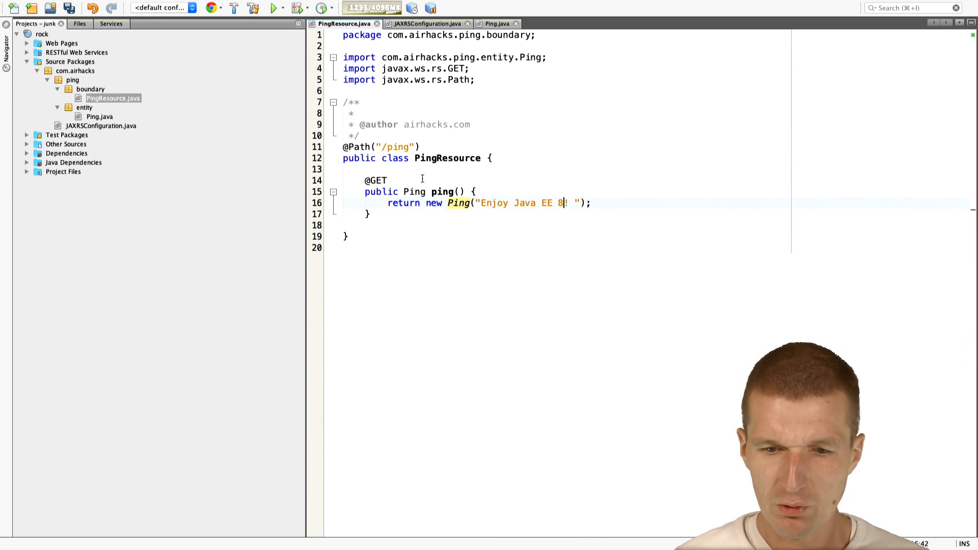
key(Backspace)
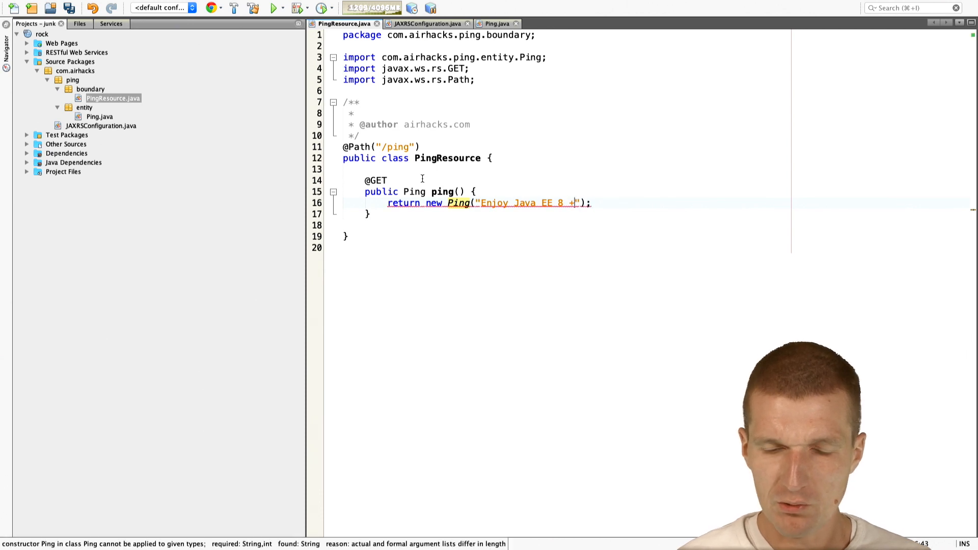
text(MicroProfile)
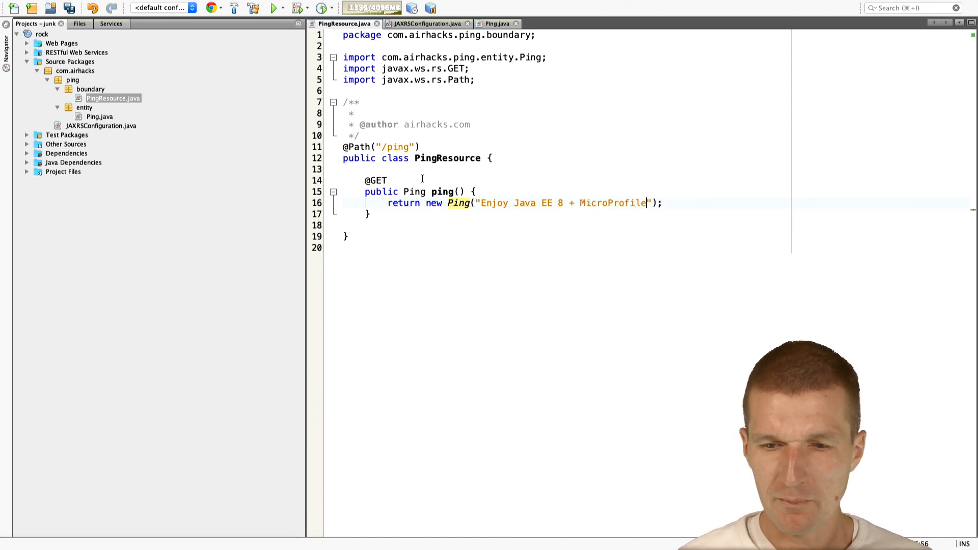
text(,)
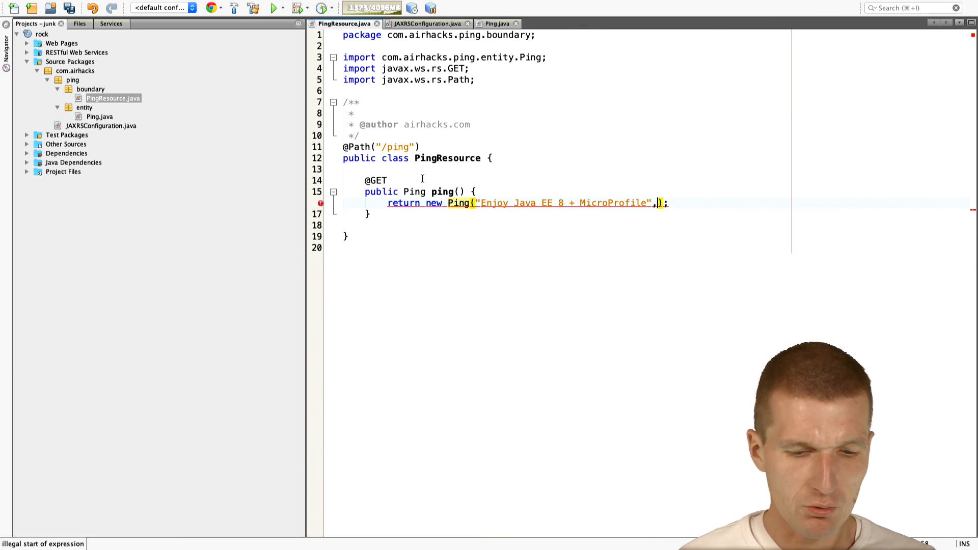
text(42)
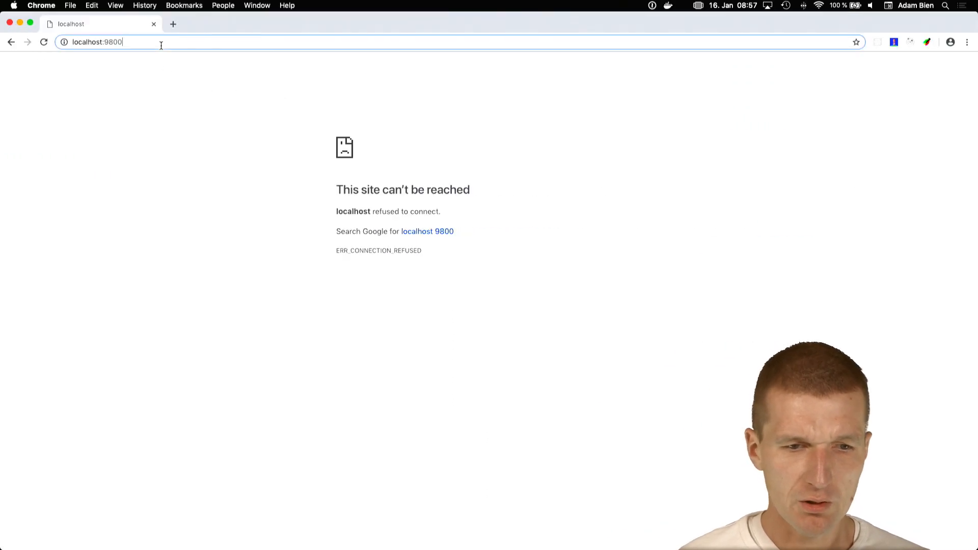
Fix the Chrome URL port to 9080 and begin appending rock/resources to the address
double_click(116, 42)
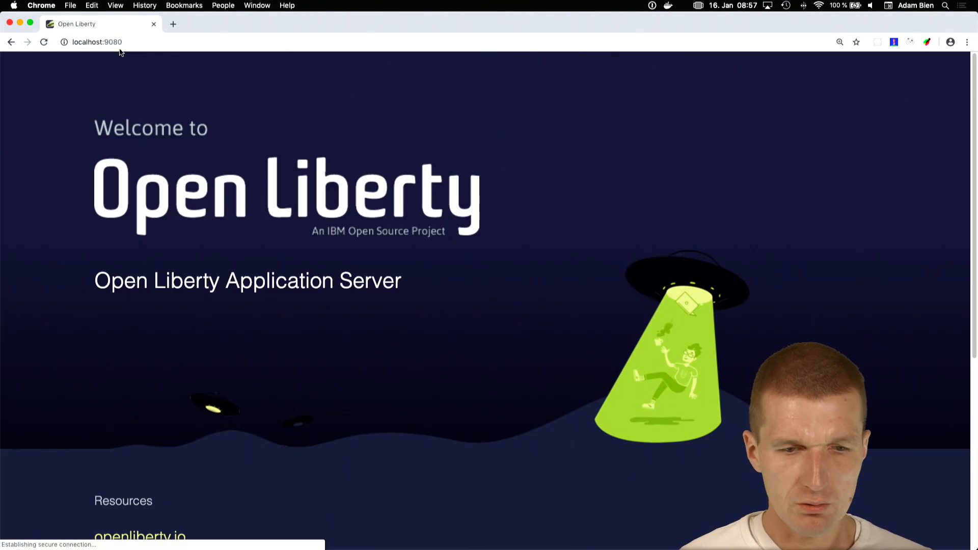
click(102, 42)
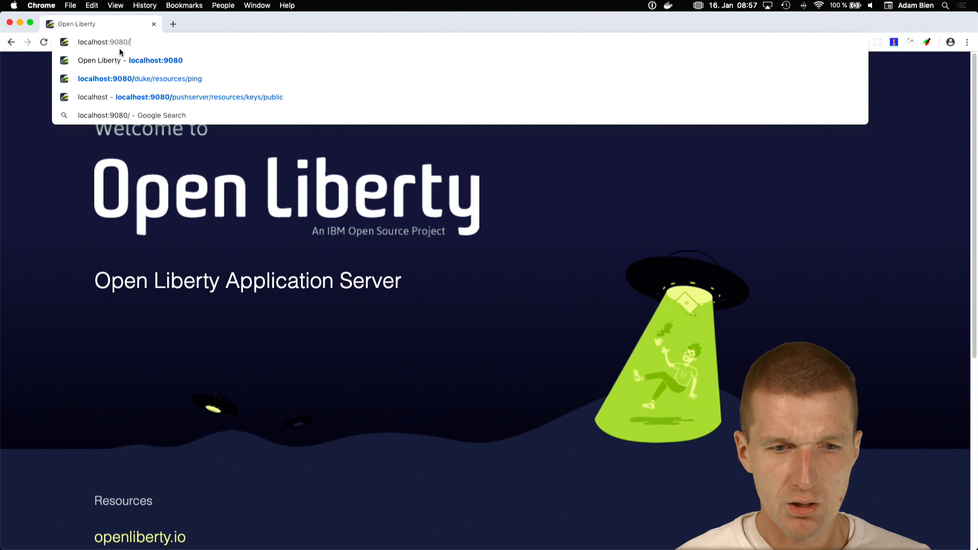
text(rock/re)
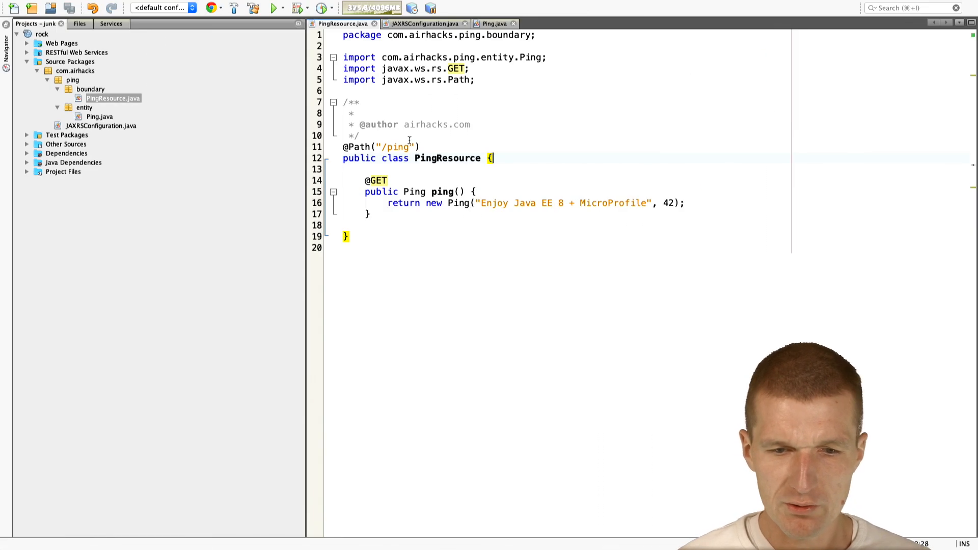
text(@)
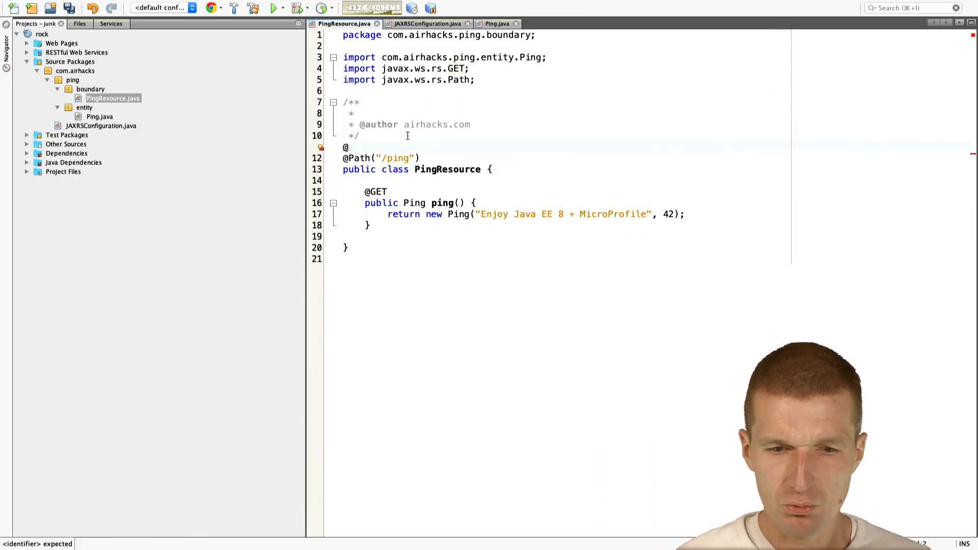
text(Produces)
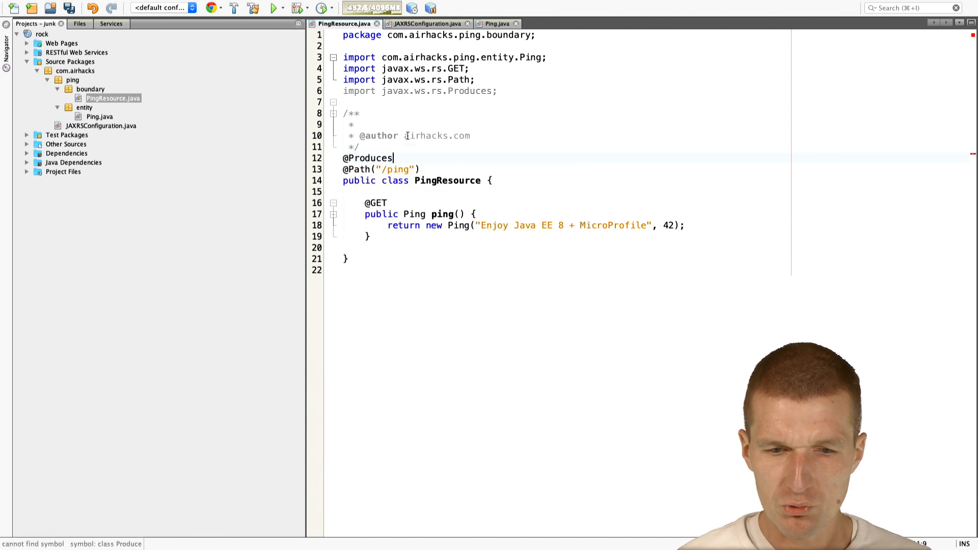
text((Medi)
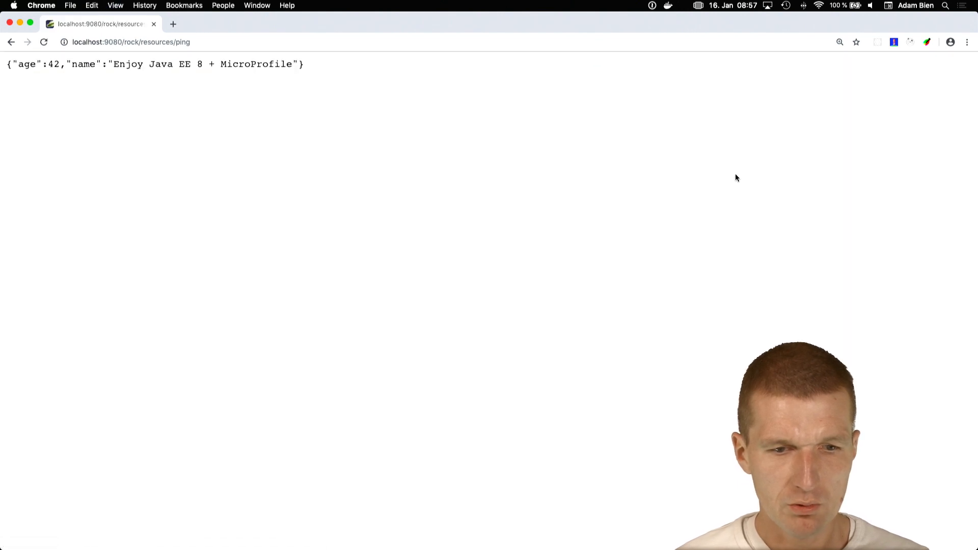
mouse_move(155, 58)
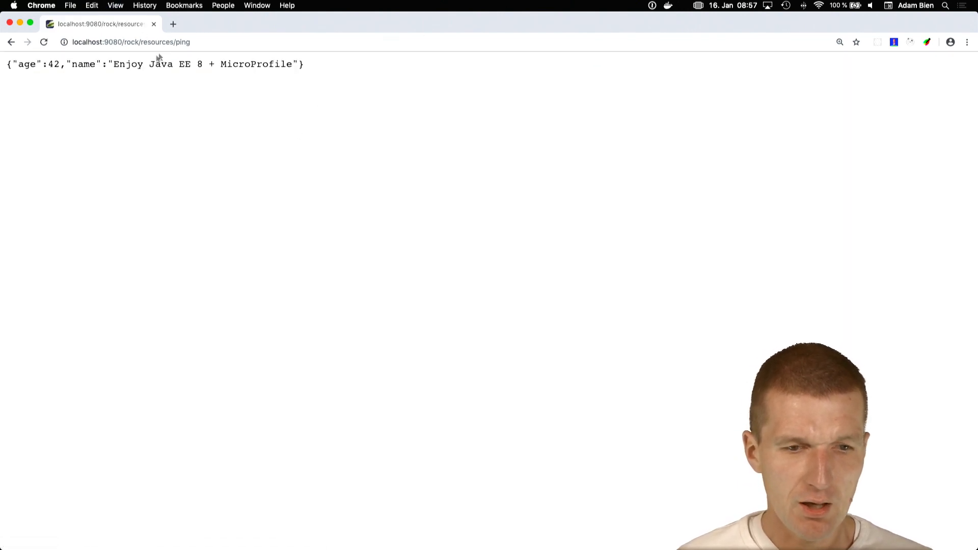
Load the OpenAPI UI at localhost:9080/openapi/ui in Chrome
click(127, 41)
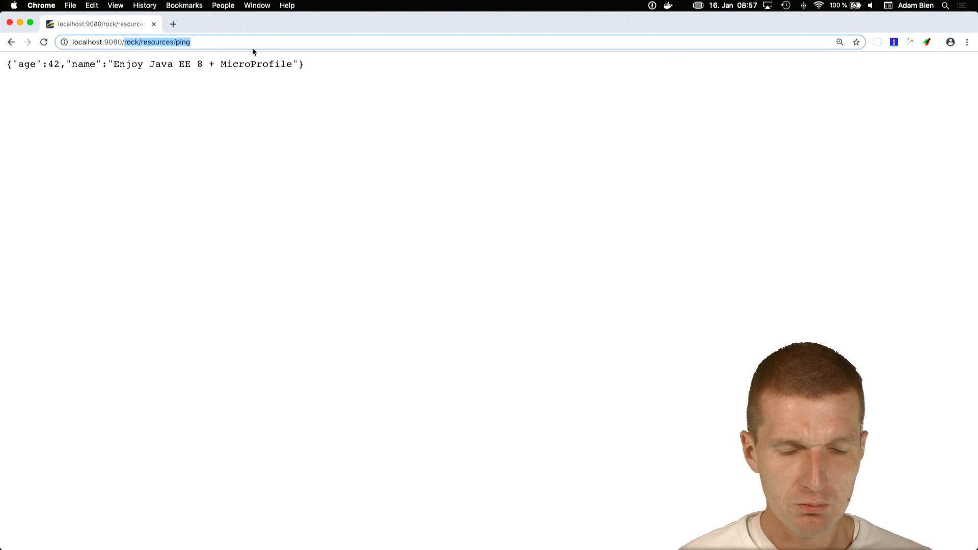
text(localhost:9080/)
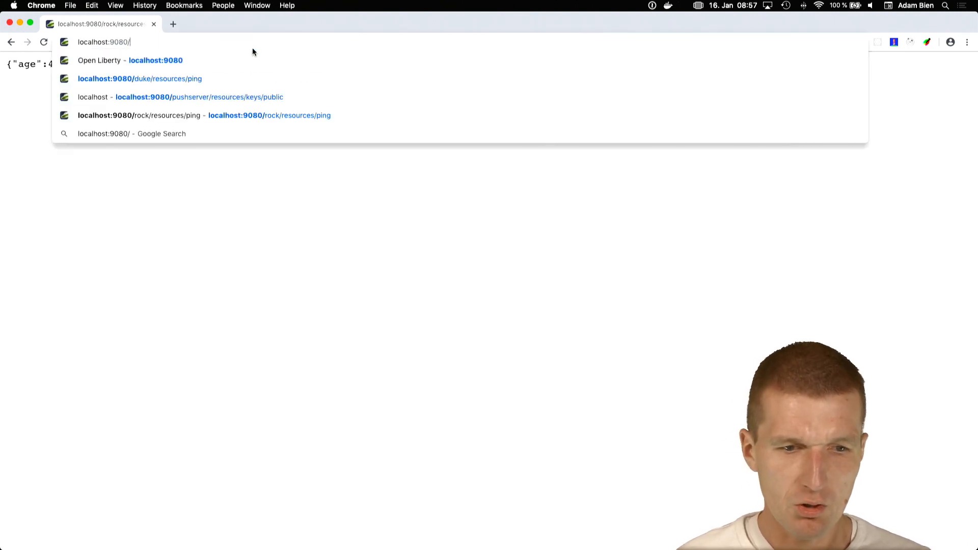
text(opan)
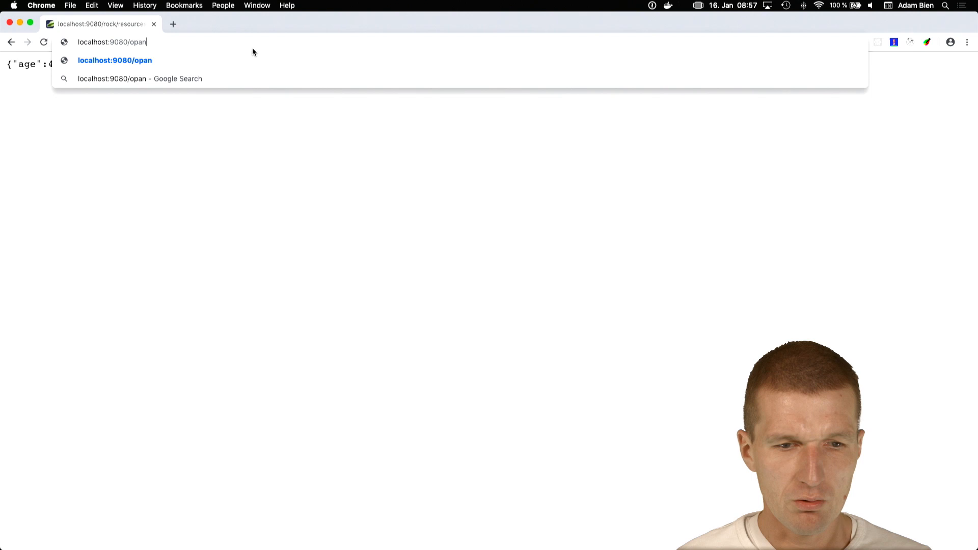
text(openapi/)
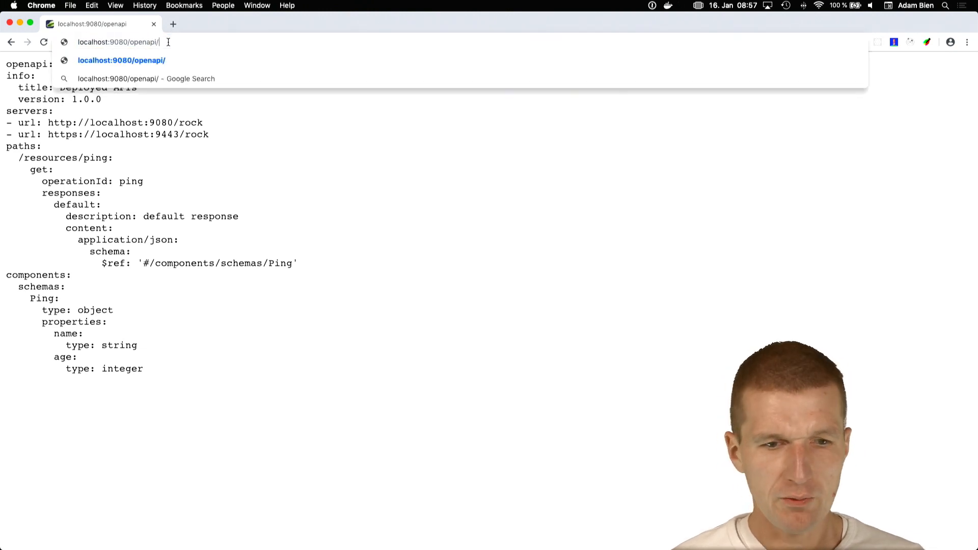
key(Enter)
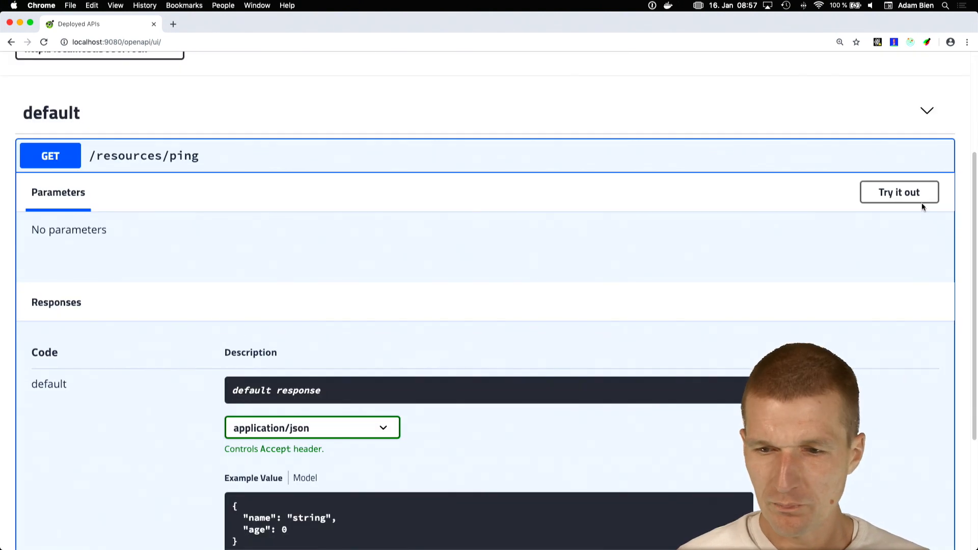
Try out GET /resources/ping and review the 200 response with age 42
click(899, 192)
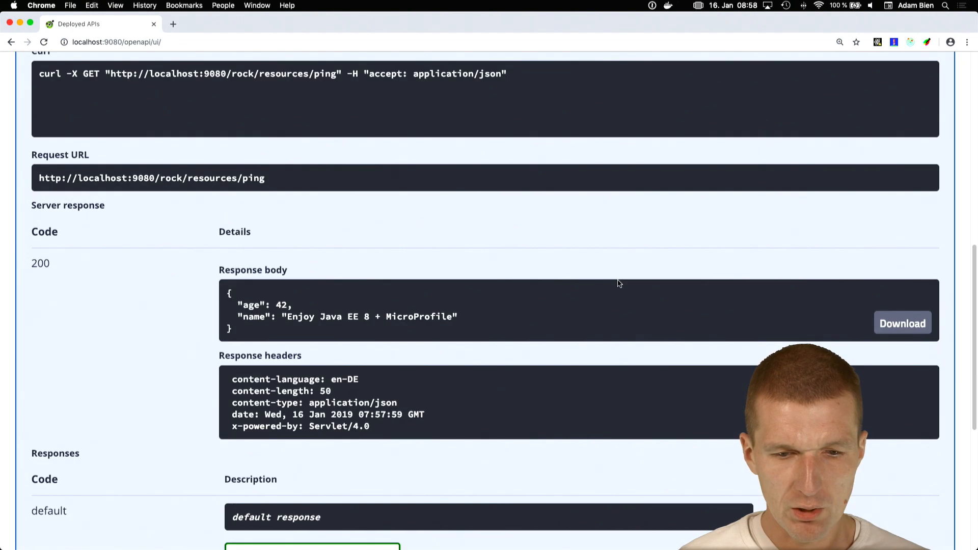
mouse_move(231, 349)
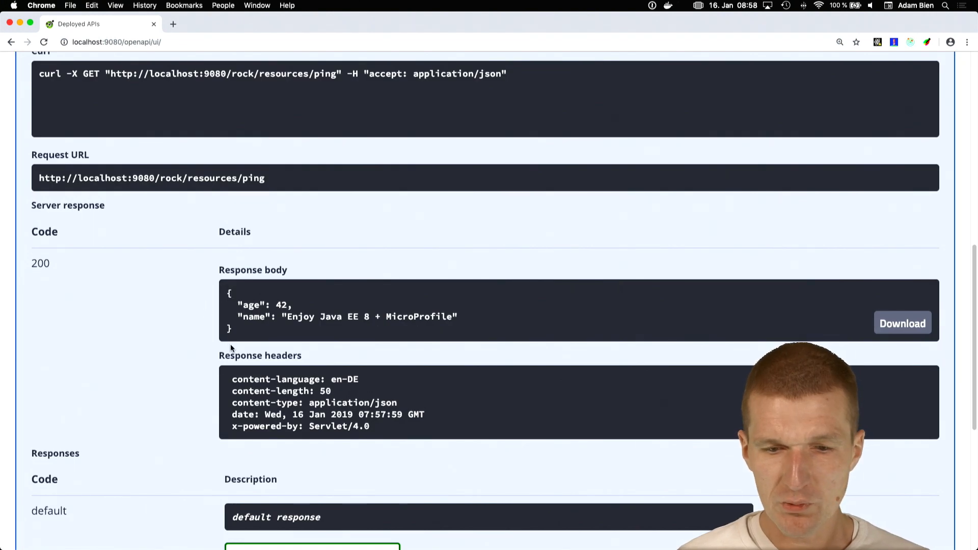
scroll(down, 3)
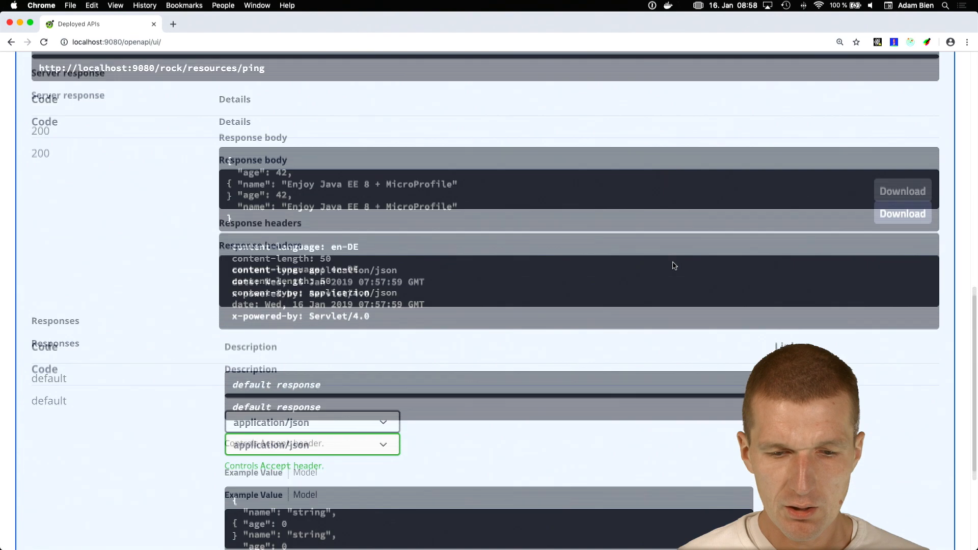
scroll(down, 3)
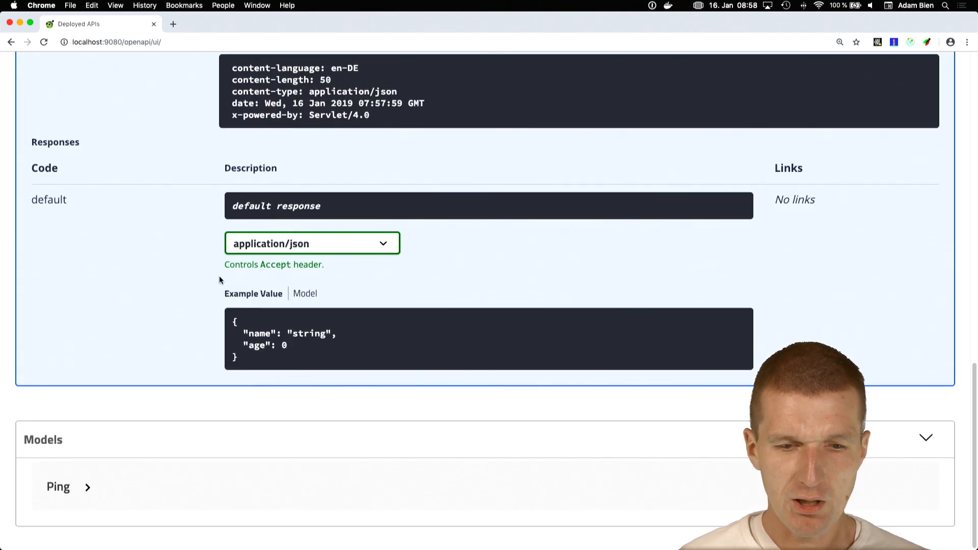
scroll(up, 3)
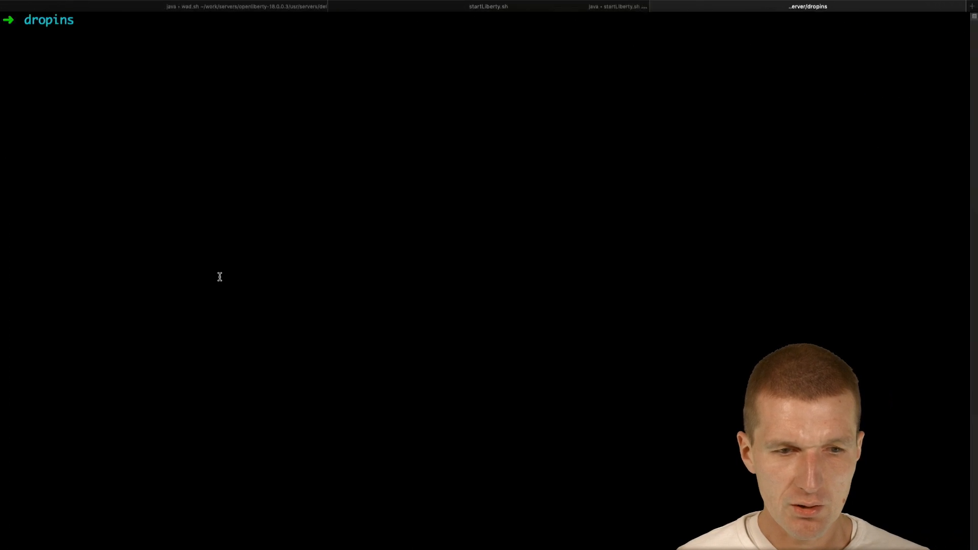
Enter ls in the Liberty dropins folder terminal tab
text(ls)
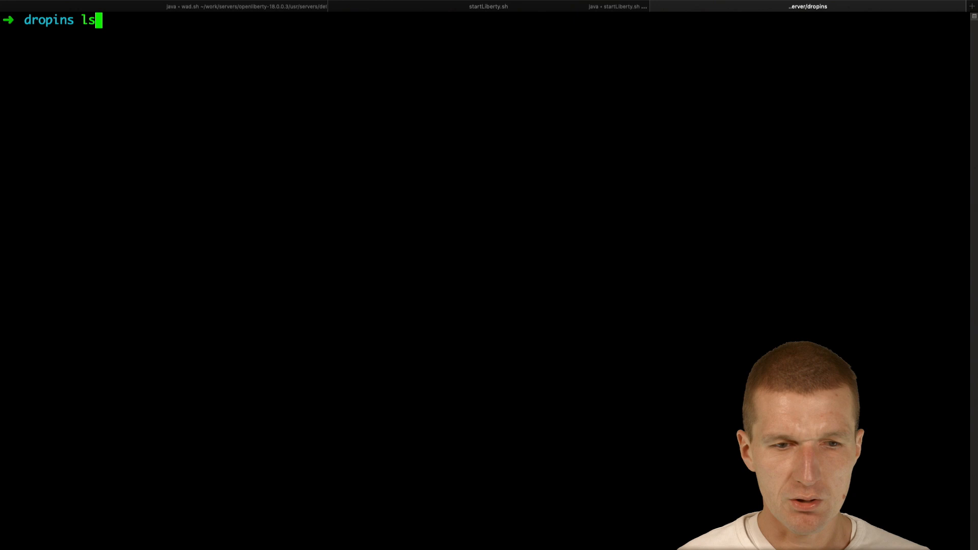